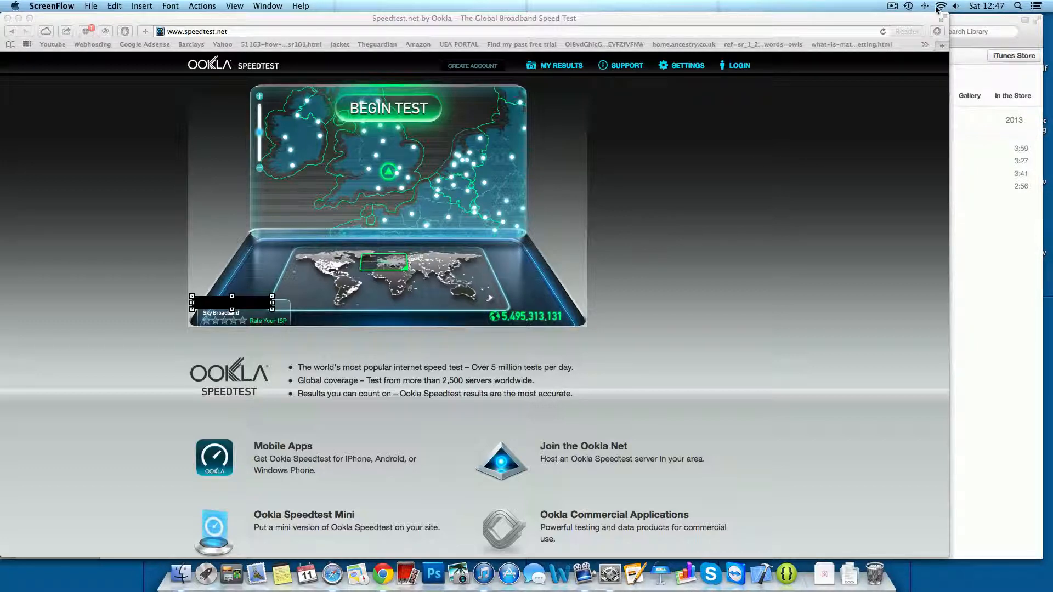
mouse_move(539, 163)
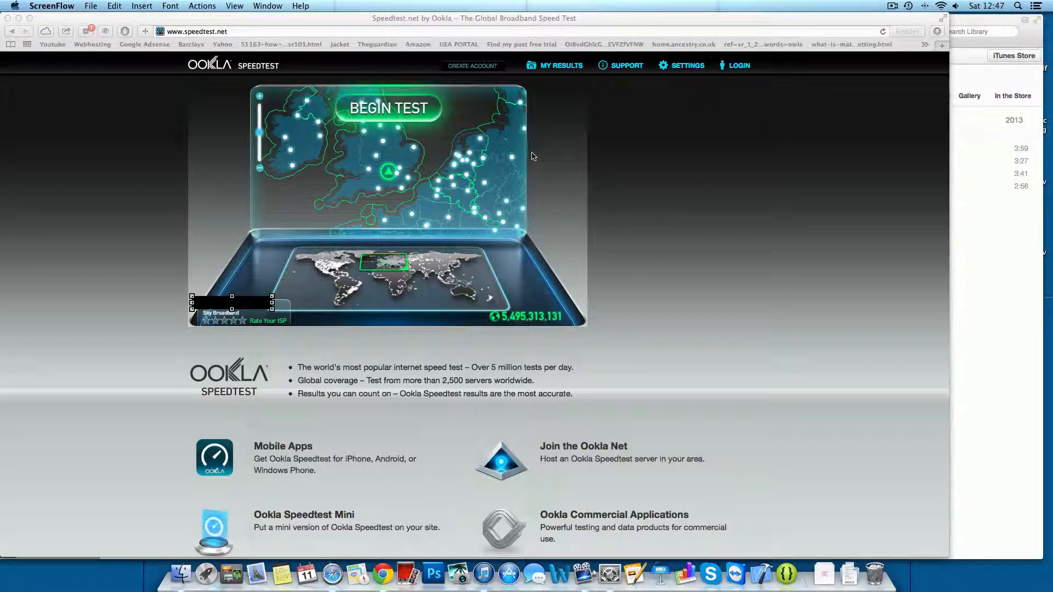
Run the speed test against the Hemel Hempstead server, getting 13 ms ping, 13.00 Mbps down, 8.25 Mbps up.
left_click(387, 108)
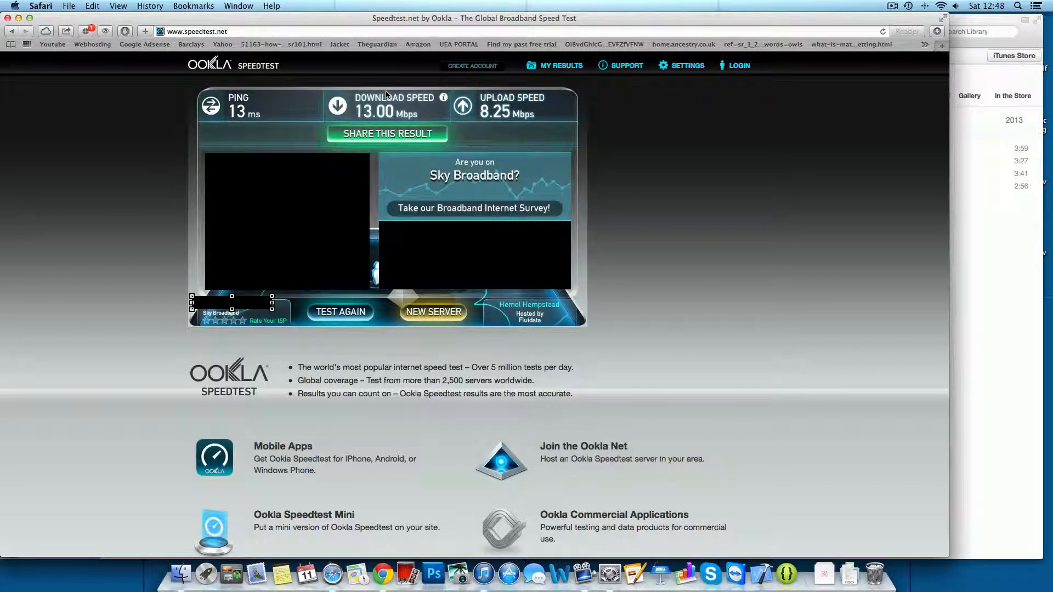
mouse_move(667, 123)
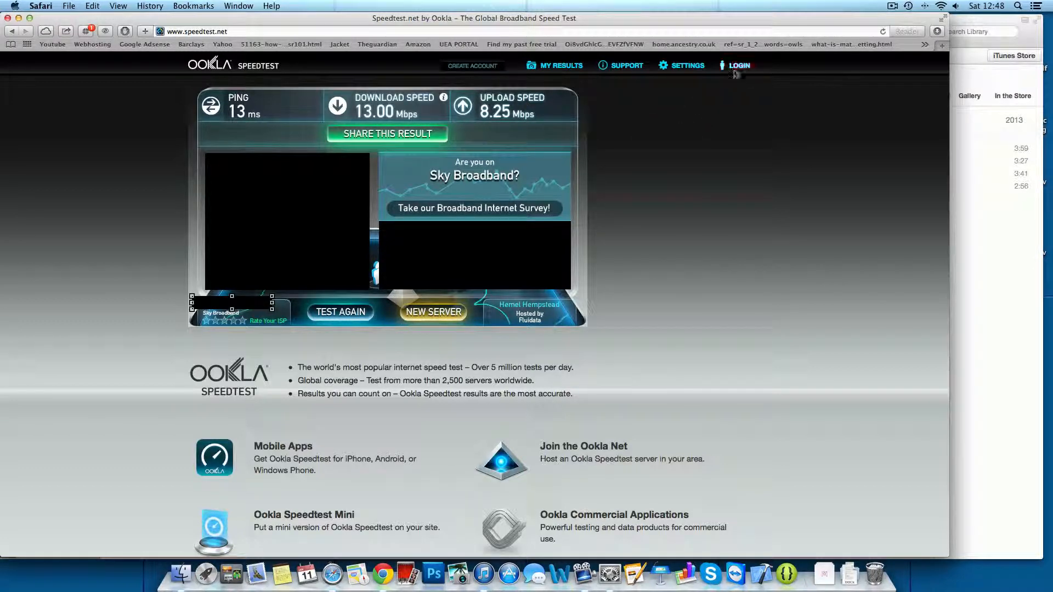
left_click(890, 5)
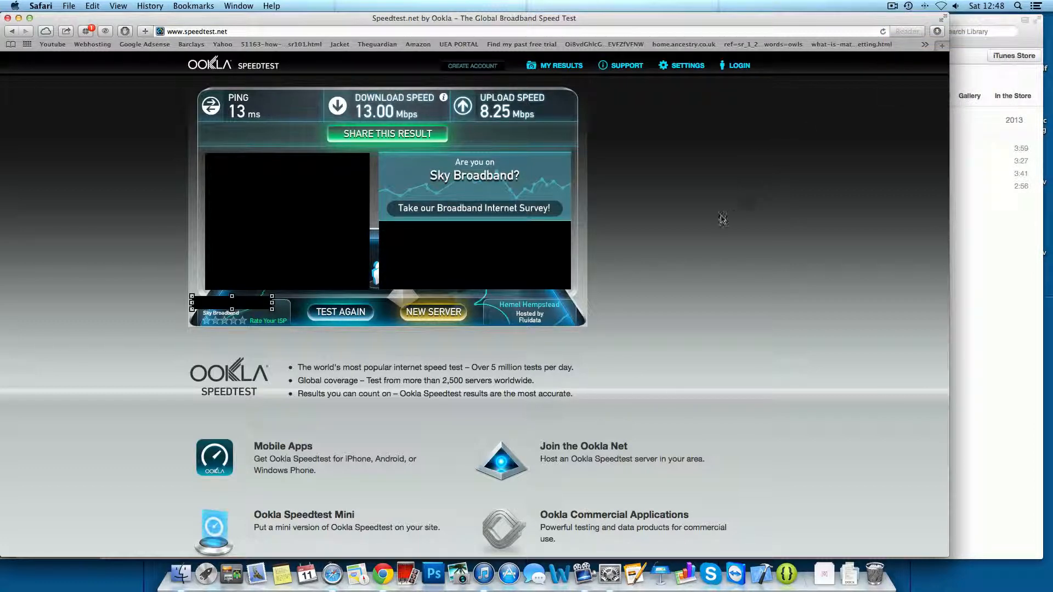
mouse_move(721, 220)
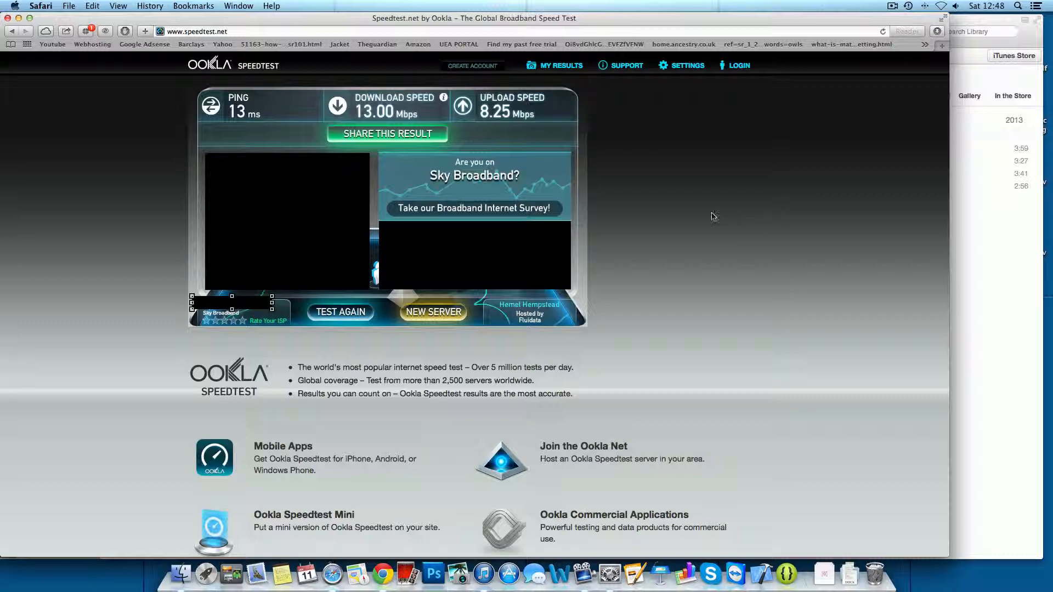
mouse_move(706, 206)
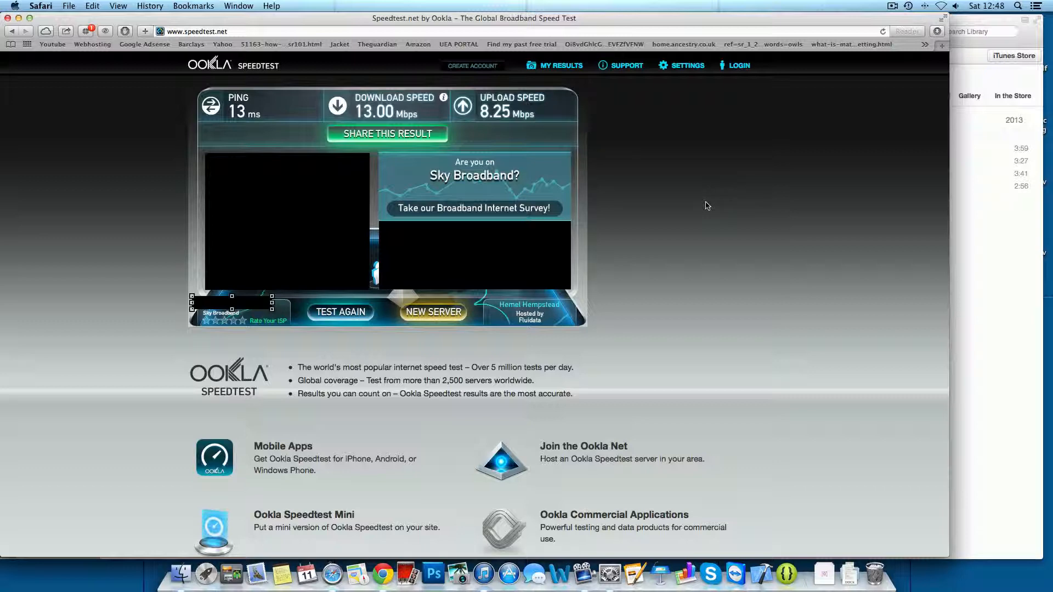
mouse_move(682, 207)
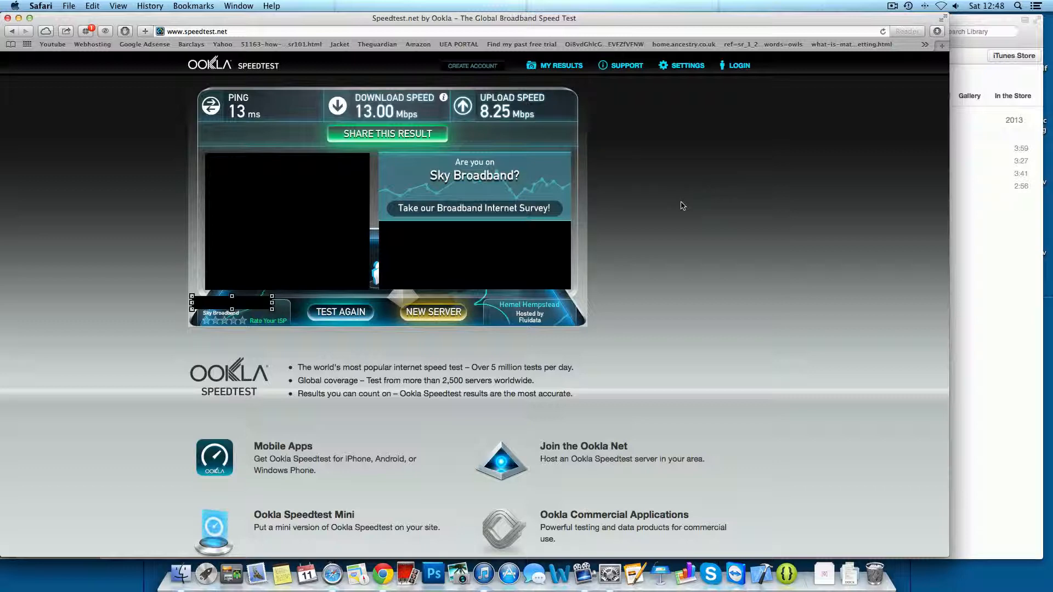
mouse_move(618, 211)
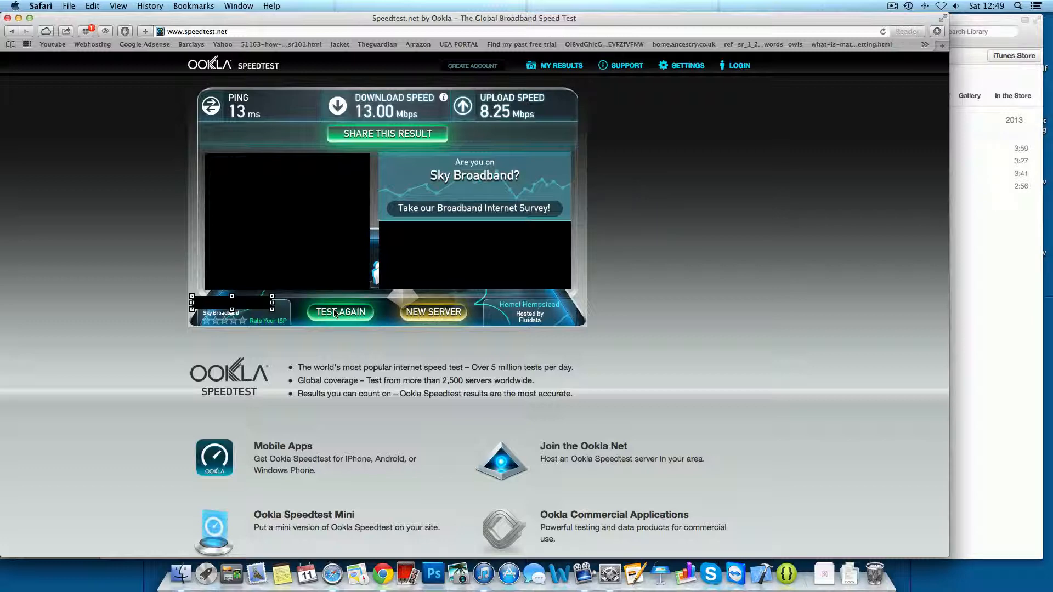
left_click(340, 312)
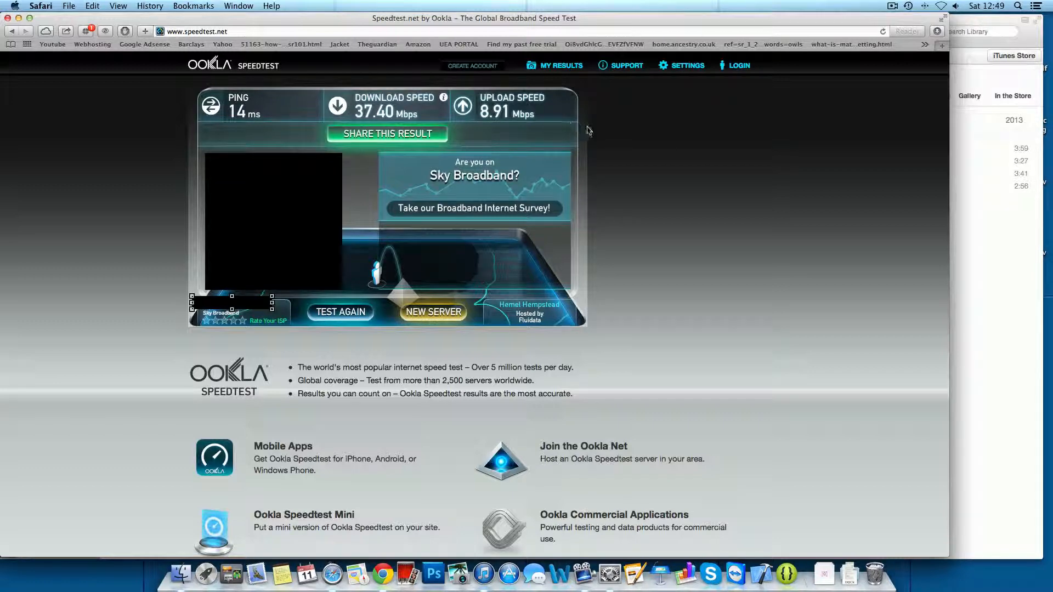
mouse_move(587, 126)
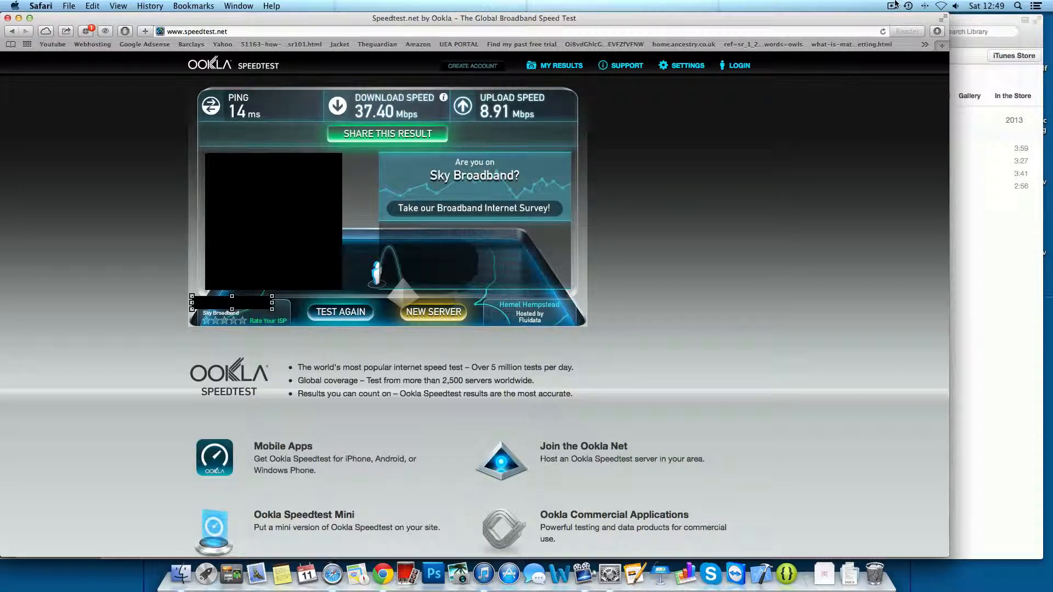
left_click(893, 5)
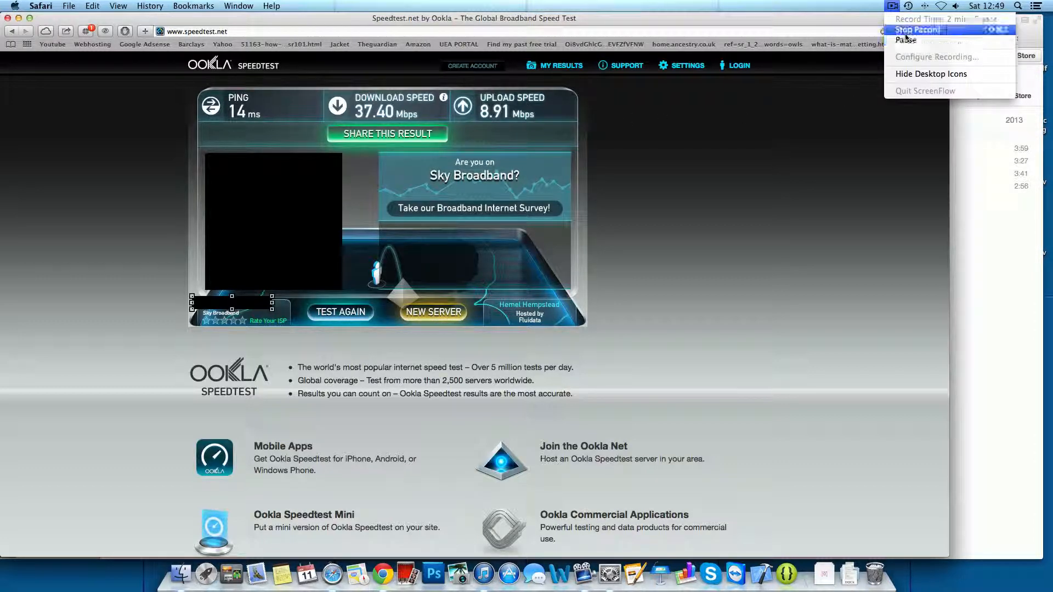